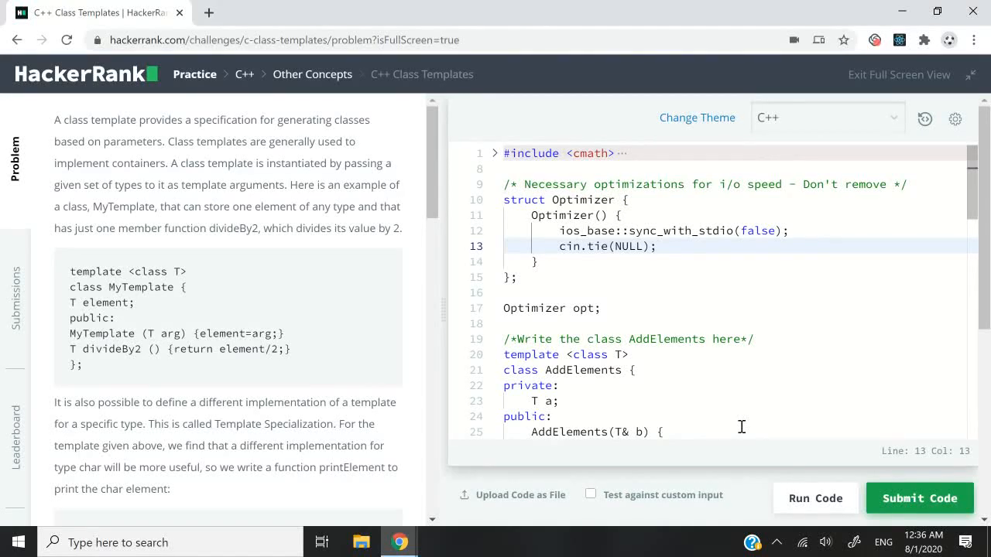
Walk through the input loop reading the operation type and two floats, and printing their sum.
scroll("down", 3)
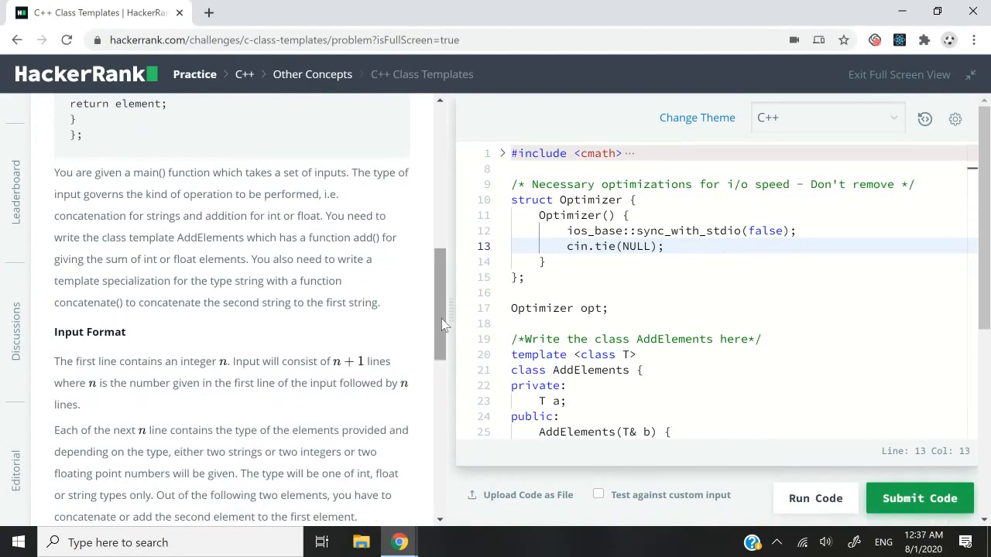
scroll("down", 3)
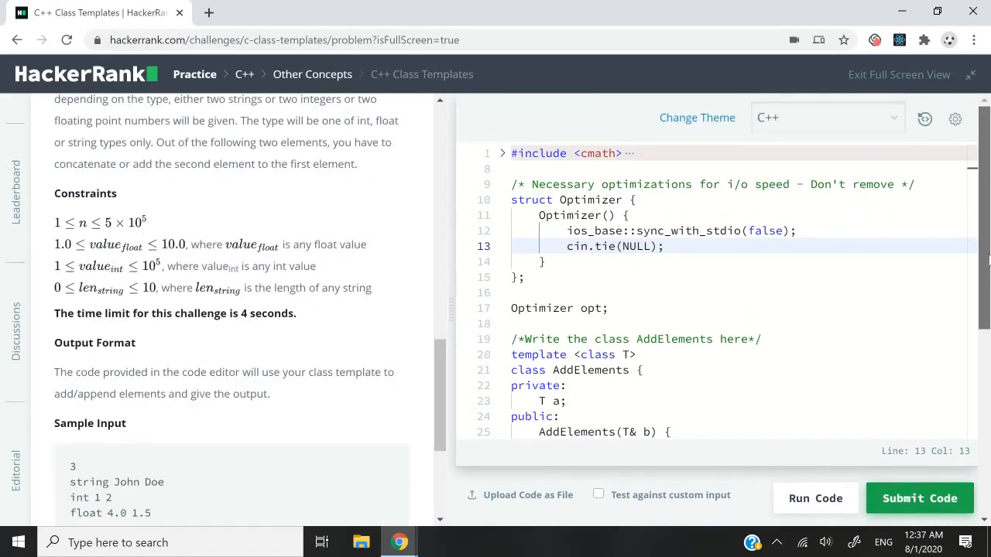
scroll("down", 3)
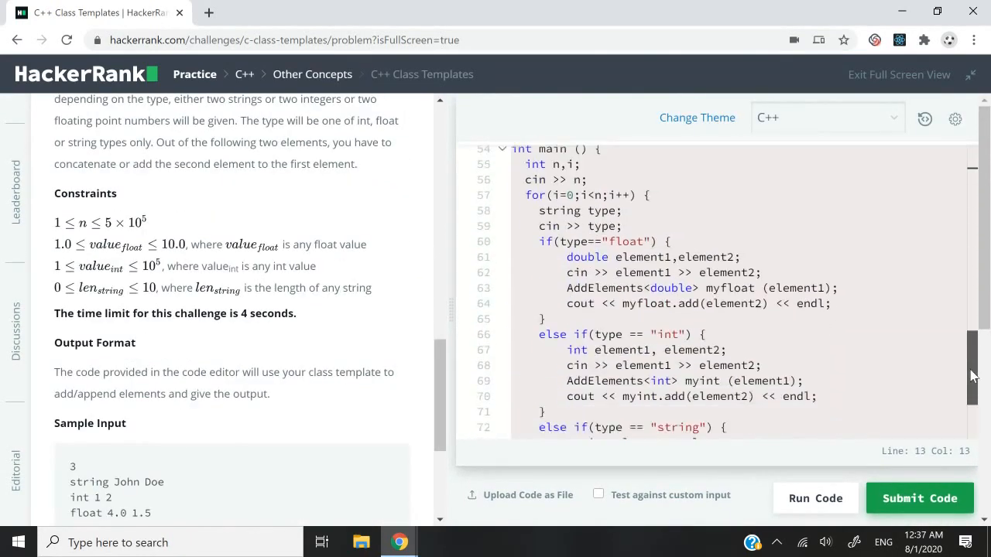
scroll("up", 3)
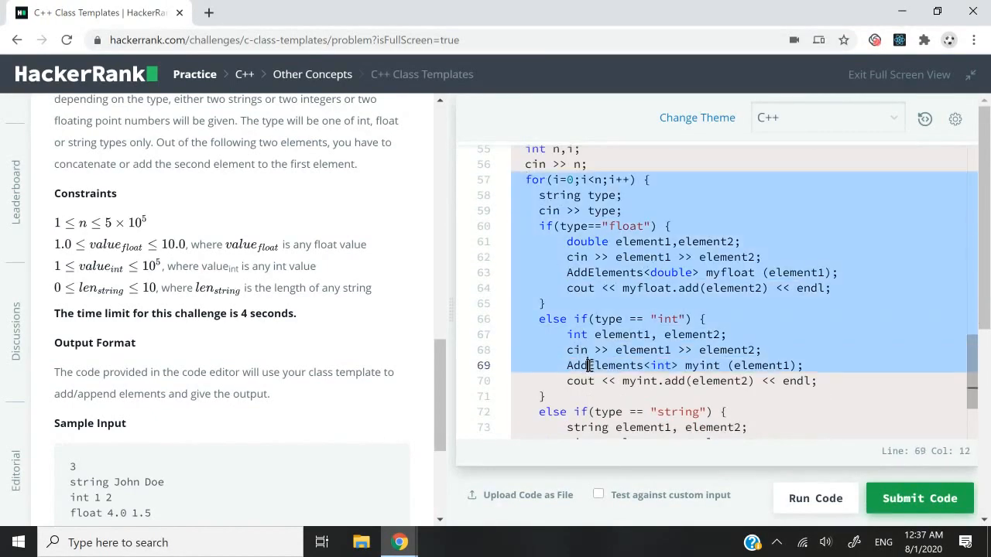
left_click(544, 303)
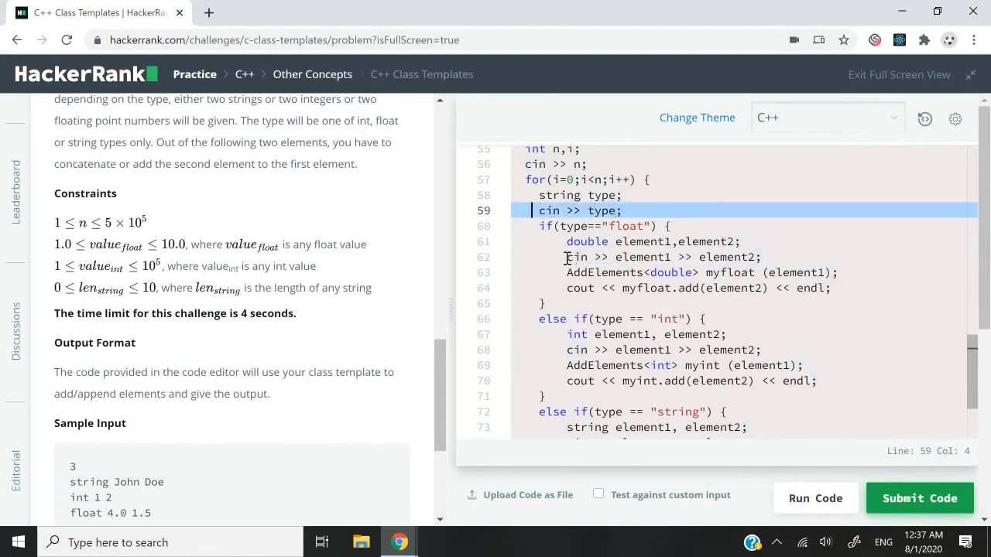
left_click(740, 257)
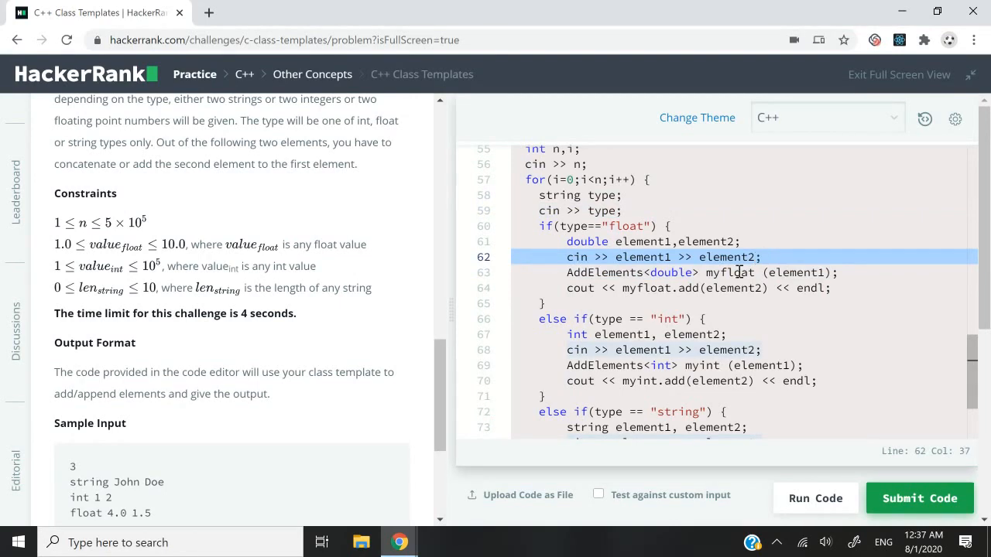
left_click(830, 288)
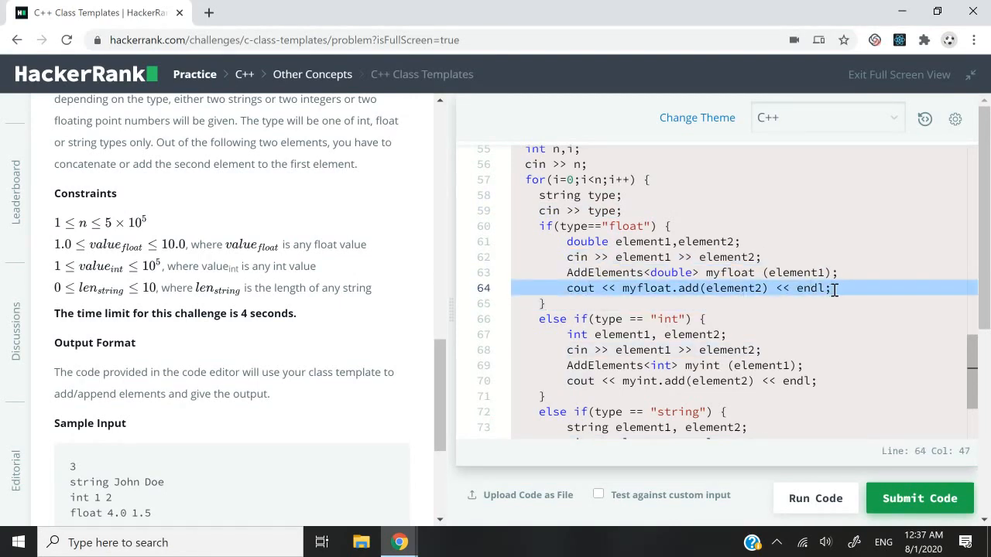
Scroll back up to the problem description and highlight the task requirements.
scroll("down", 3)
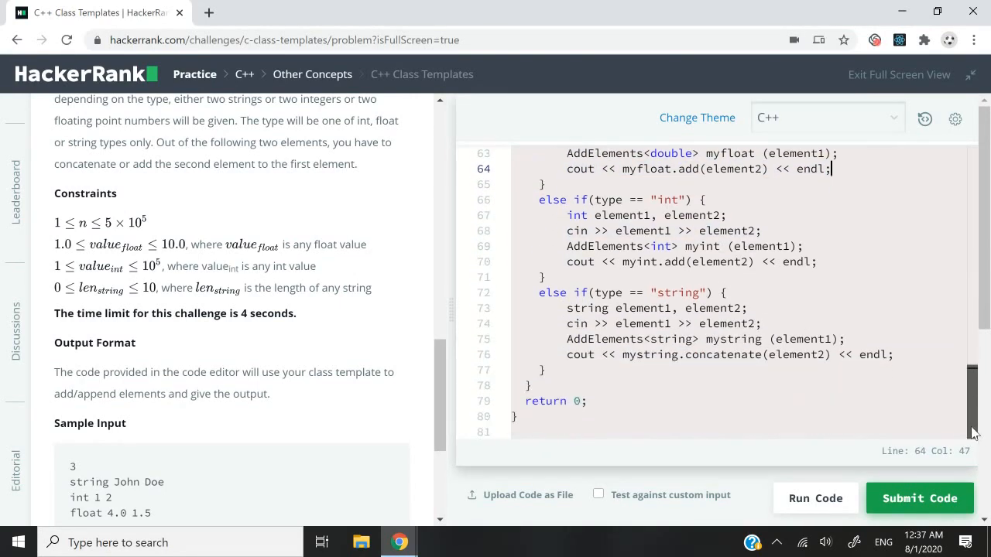
scroll("up", 3)
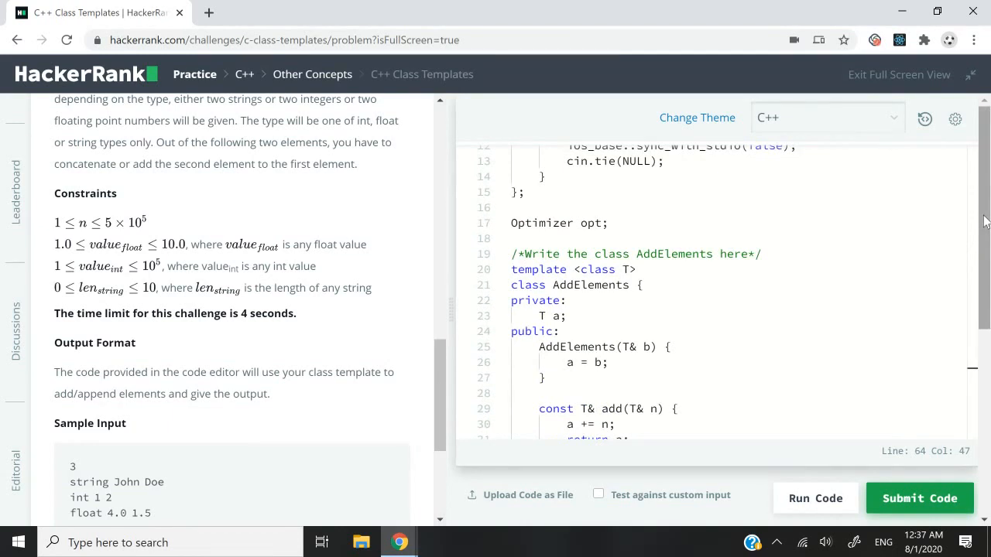
mouse_move(797, 297)
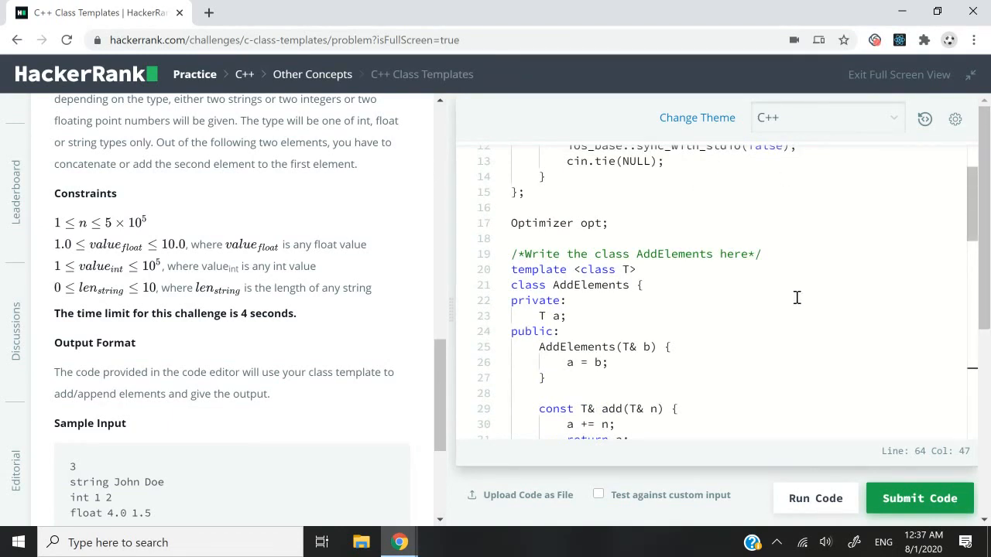
scroll("up", 3)
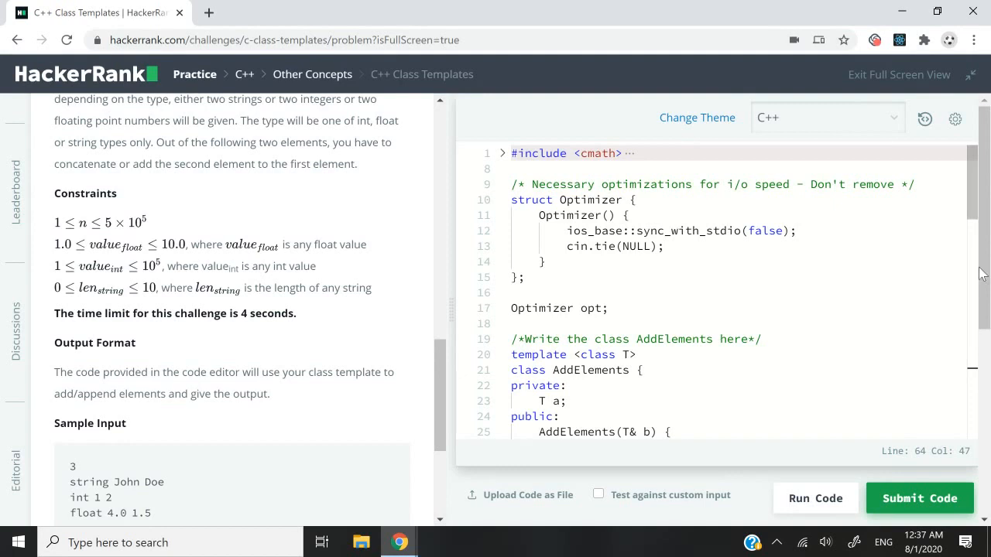
mouse_move(540, 272)
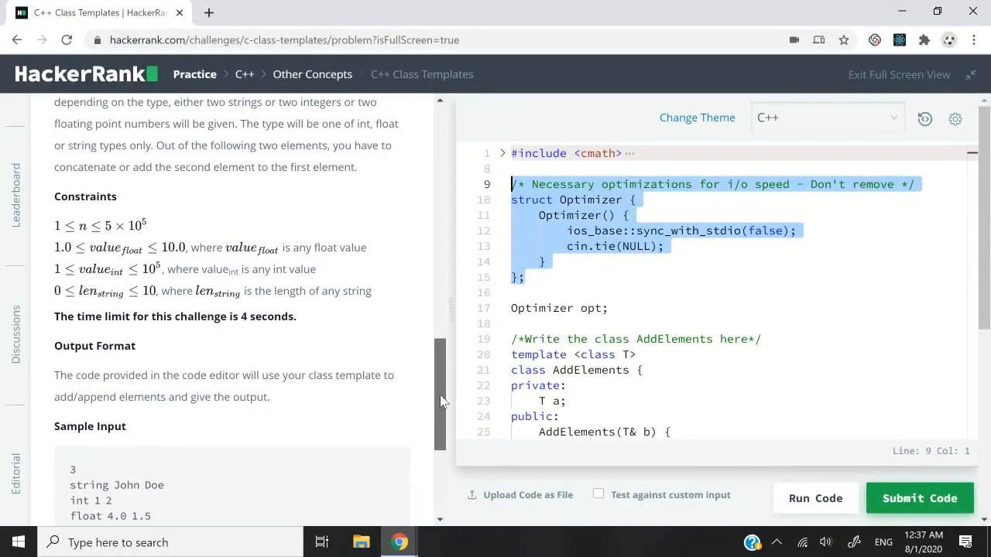
scroll("up", 3)
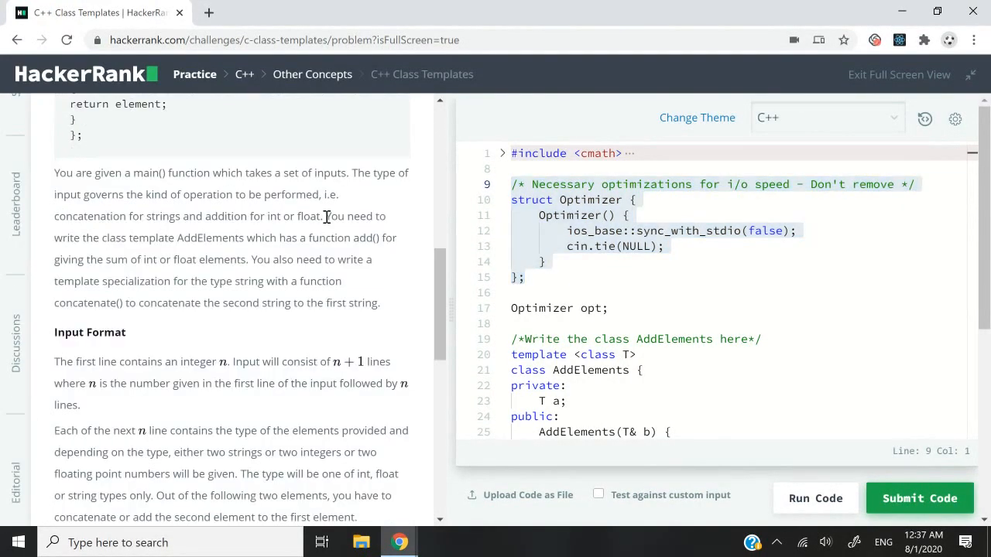
left_click_drag(326, 216, 380, 302)
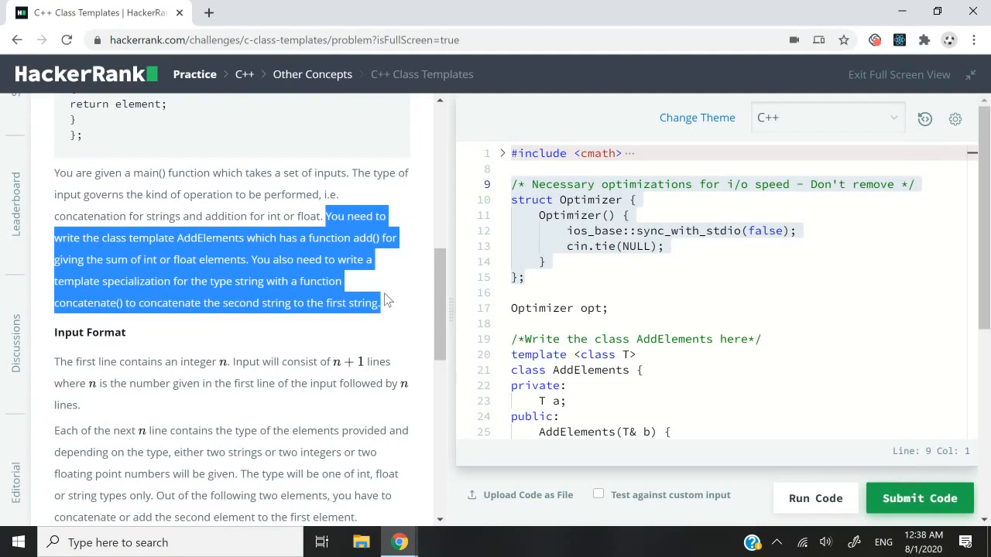
left_click(55, 259)
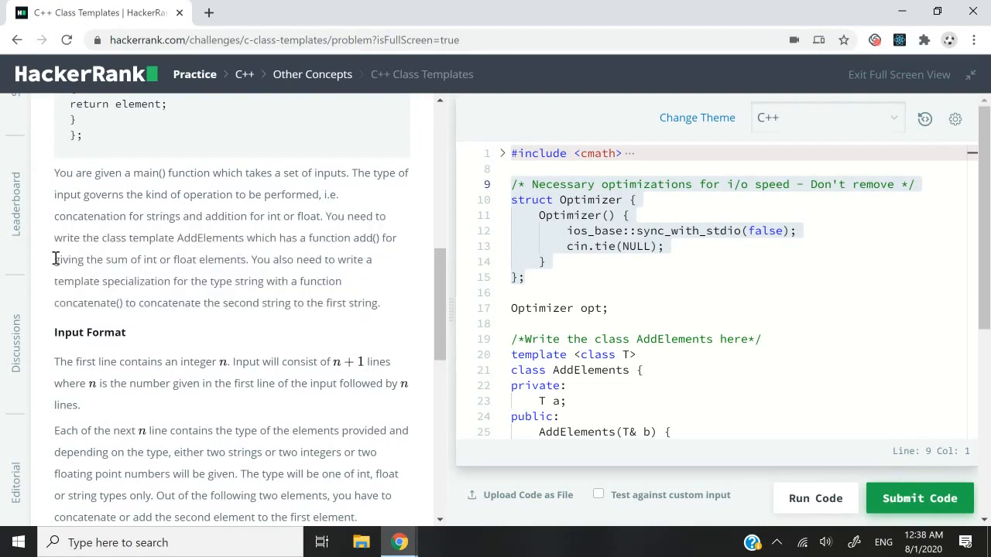
Mark the template specialization requirement for the string concatenate() function.
left_click_drag(54, 259, 246, 259)
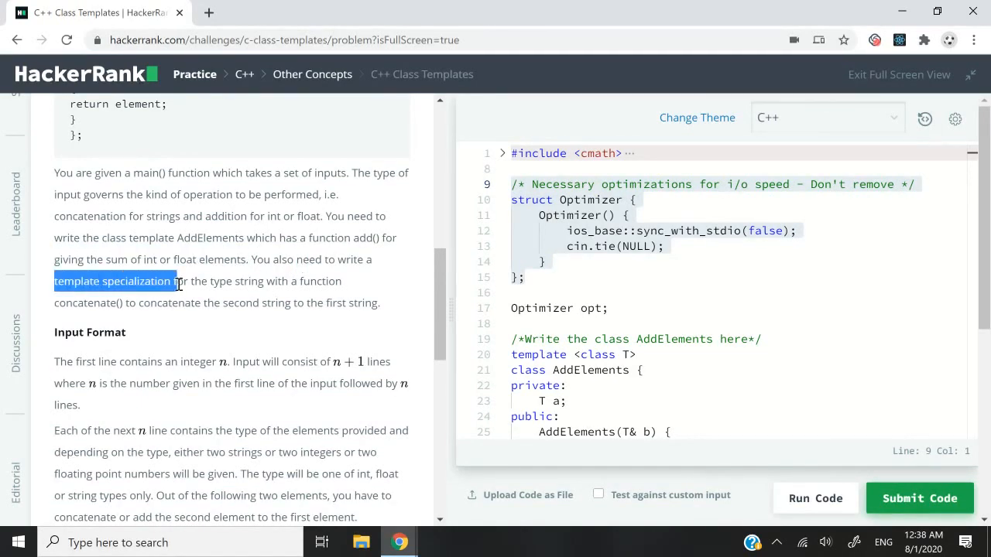
left_click_drag(175, 281, 266, 281)
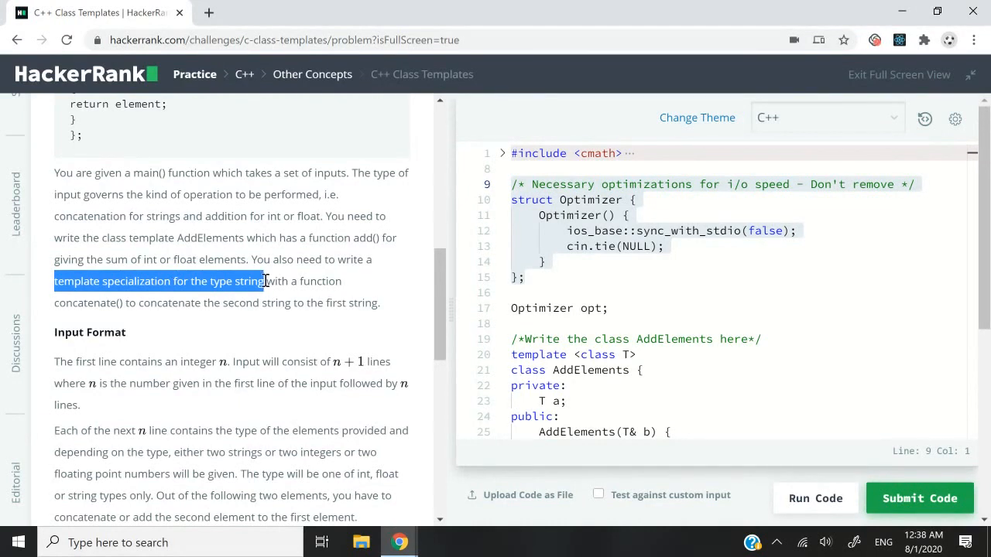
left_click_drag(265, 281, 124, 303)
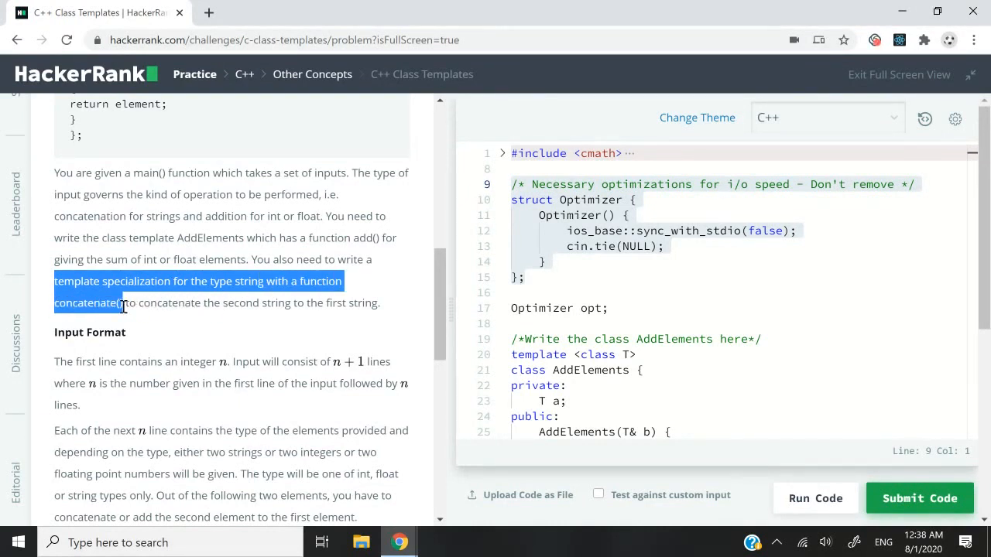
left_click_drag(122, 303, 379, 303)
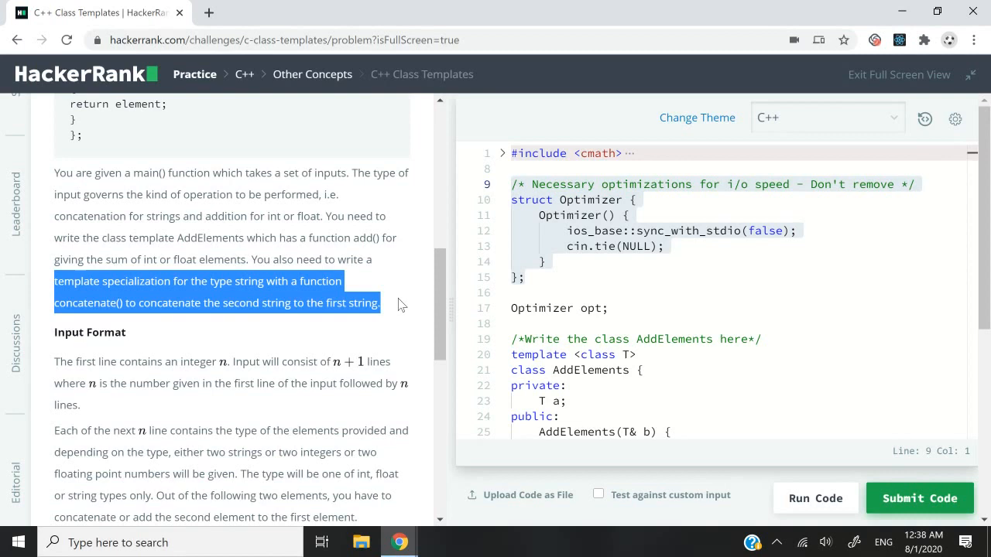
scroll("down", 3)
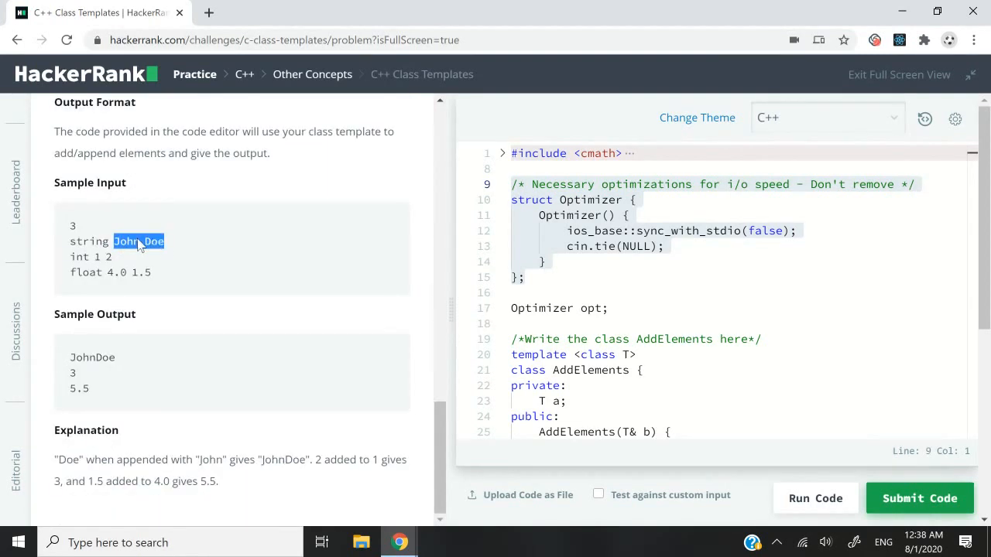
mouse_move(129, 382)
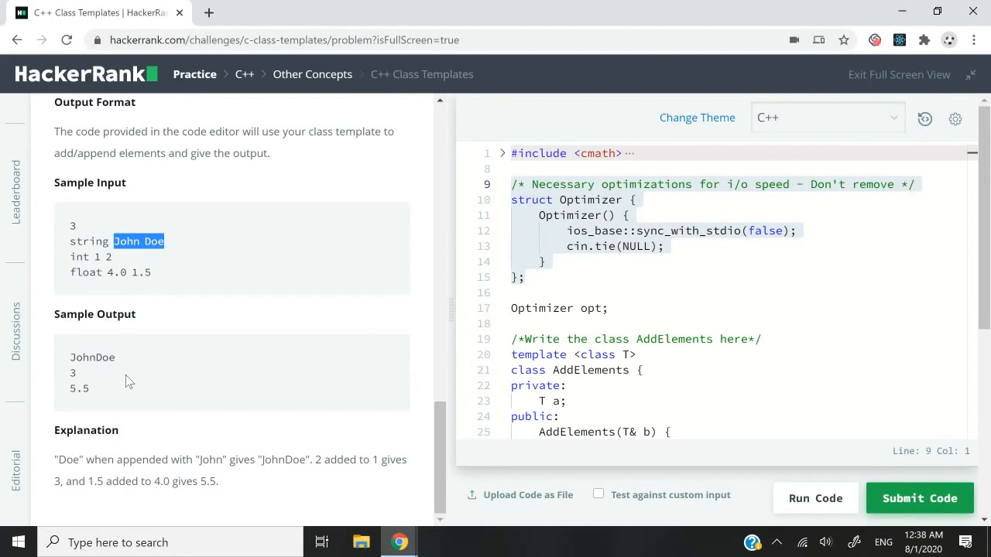
Highlight sample input values such as the integers 1 and 2.
double_click(92, 357)
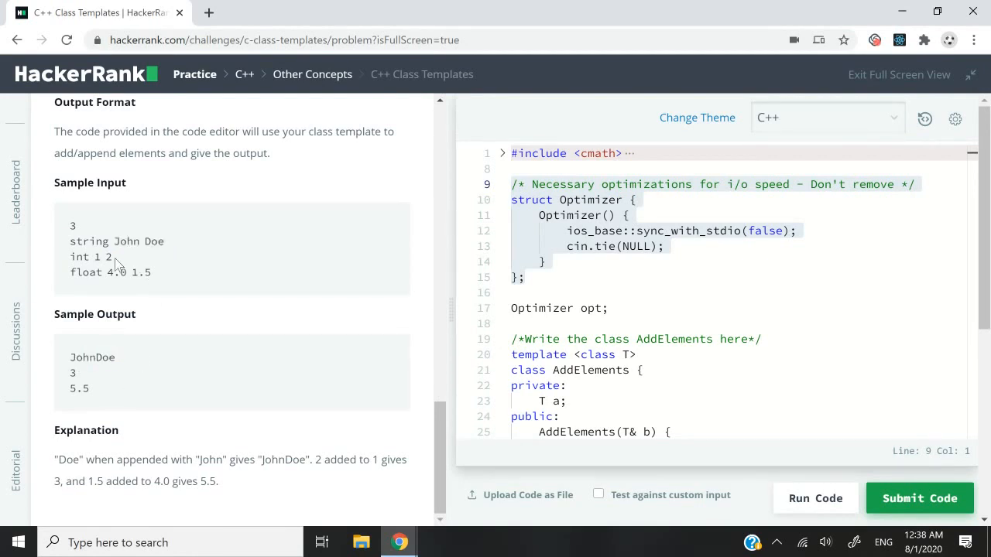
double_click(101, 256)
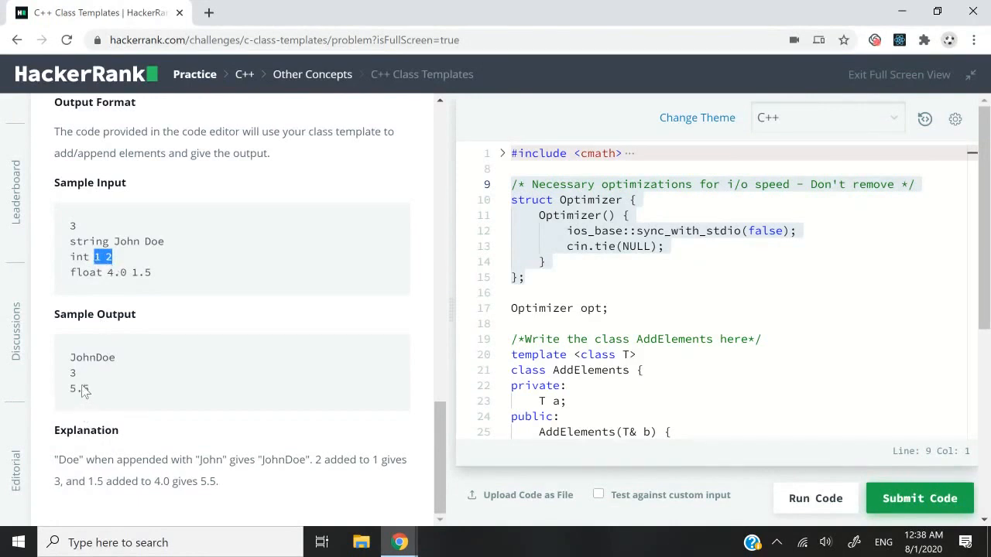
double_click(72, 373)
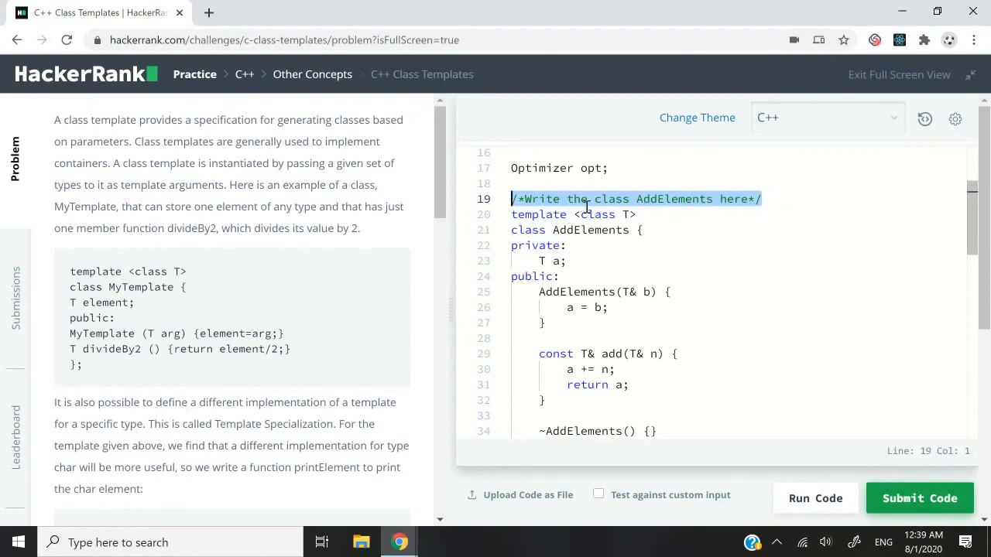
Explain the Optimizer struct: its constructor body, cin.tie(NULL) line and global object.
scroll("up", 3)
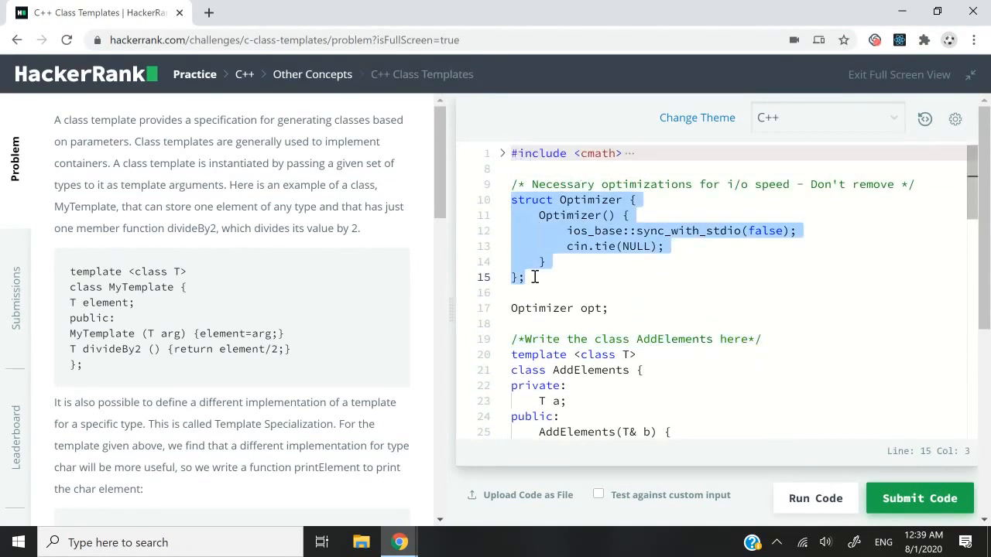
left_click(577, 215)
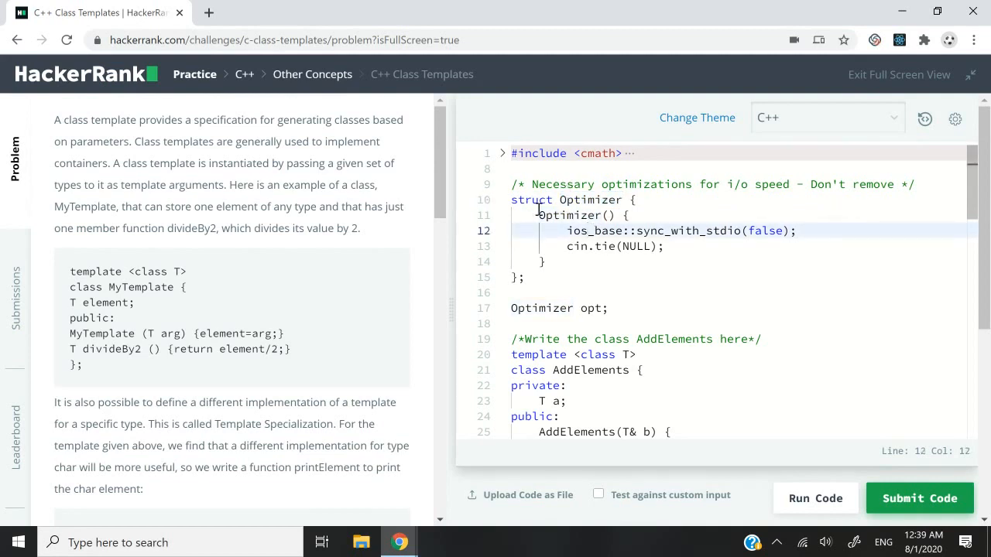
left_click_drag(539, 215, 541, 261)
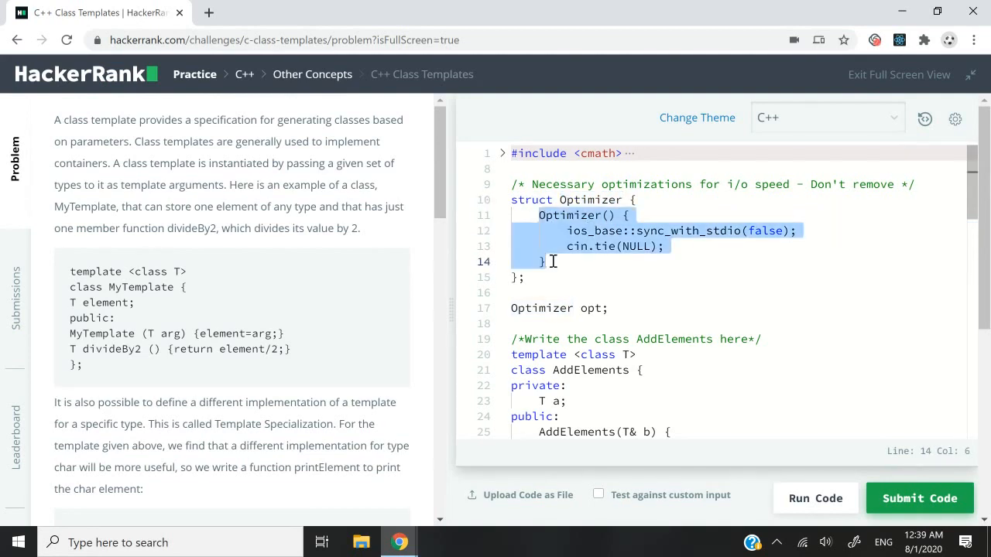
left_click(663, 247)
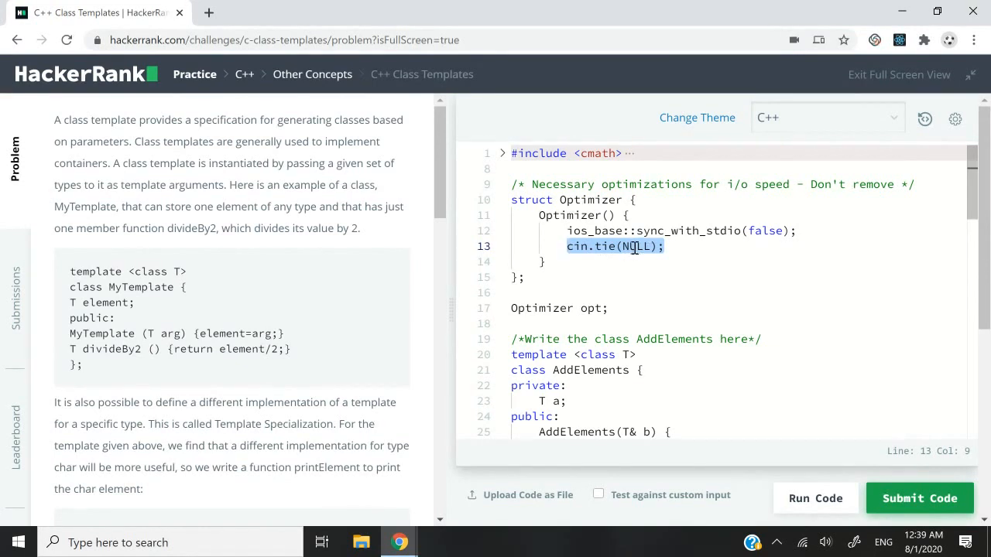
left_click(666, 246)
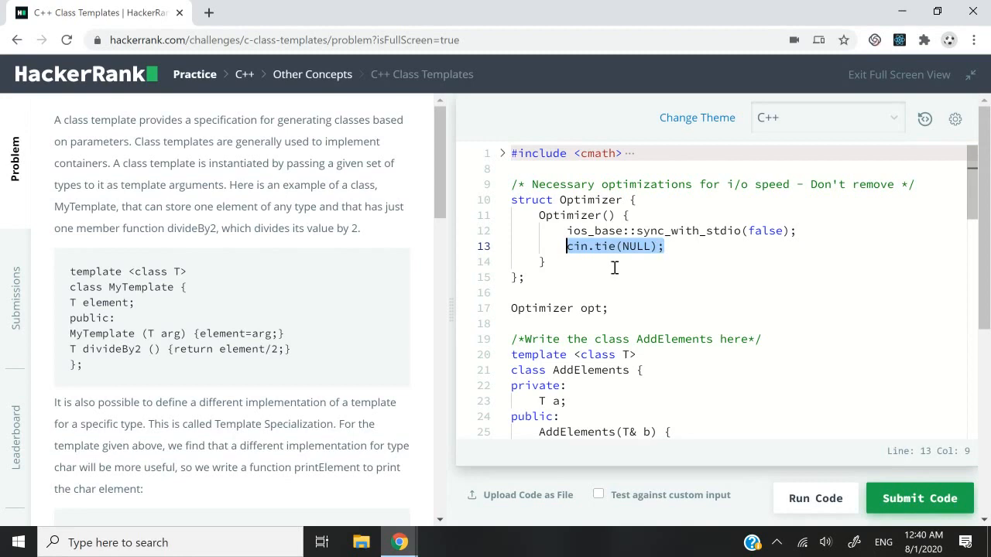
left_click(526, 277)
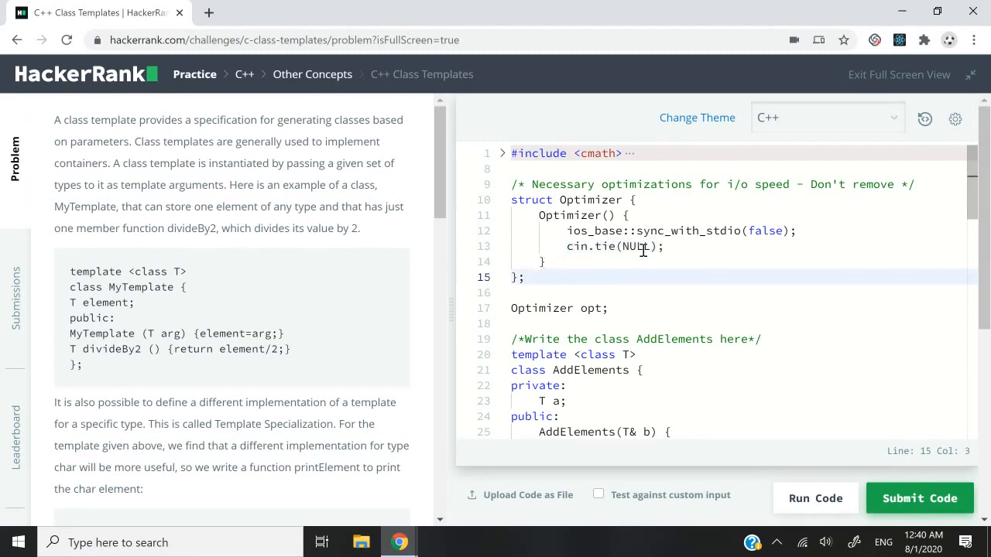
left_click(635, 231)
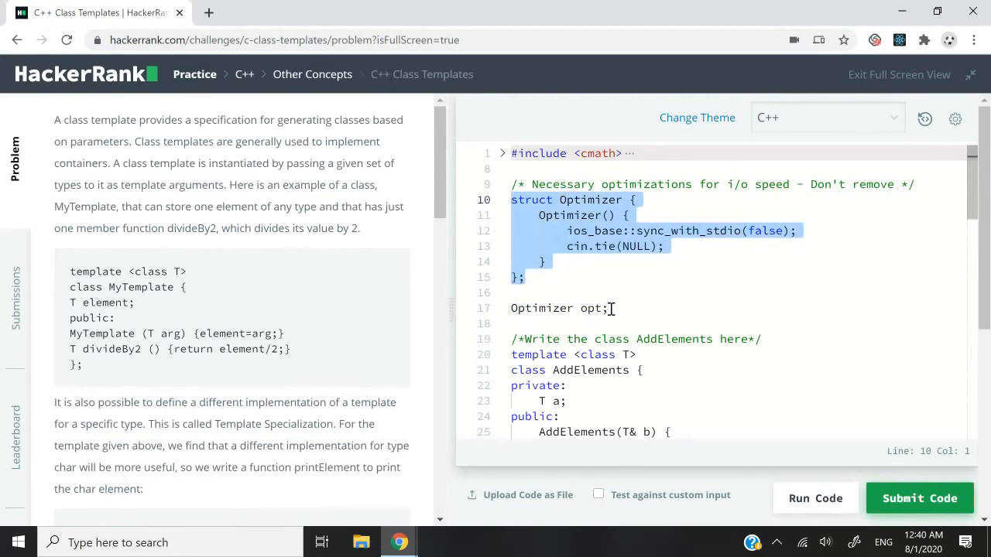
left_click(610, 308)
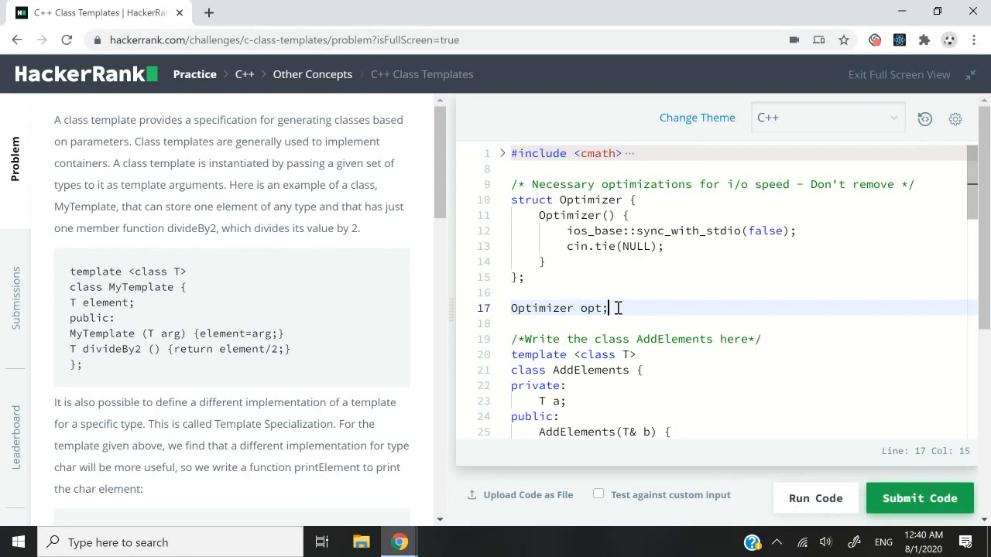
left_click(577, 246)
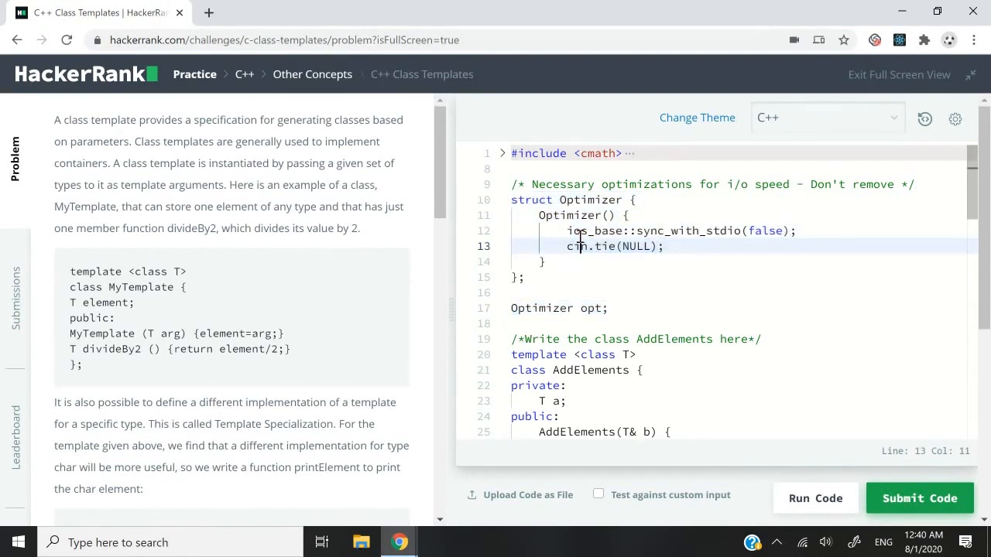
Point out the AddElements template declaration and the AddElements<double> object creation with its type argument.
left_click(607, 308)
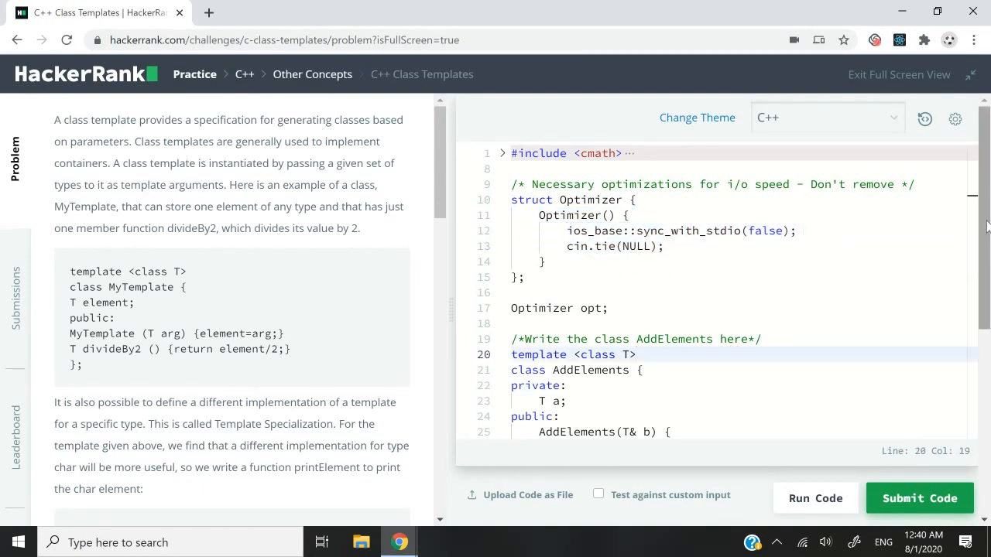
scroll("down", 3)
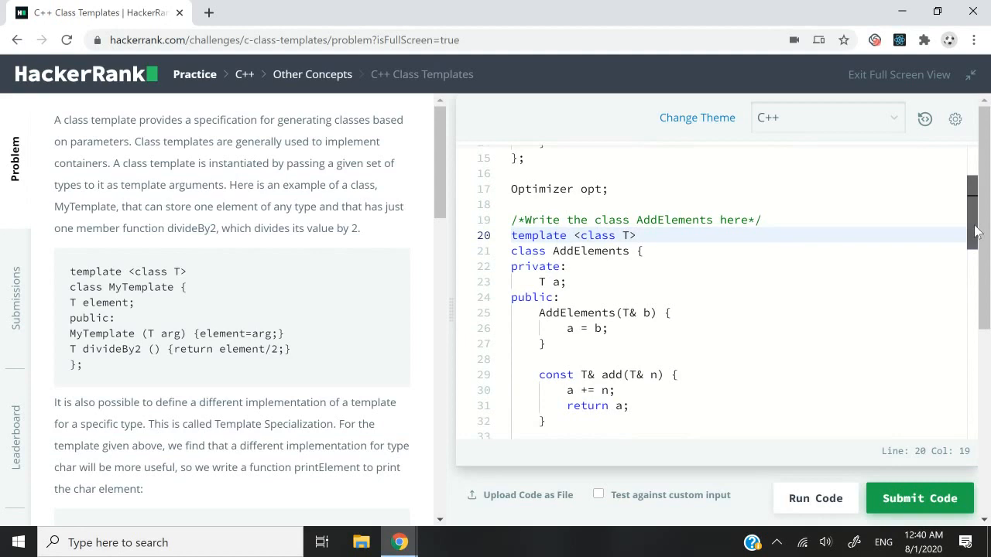
scroll("down", 3)
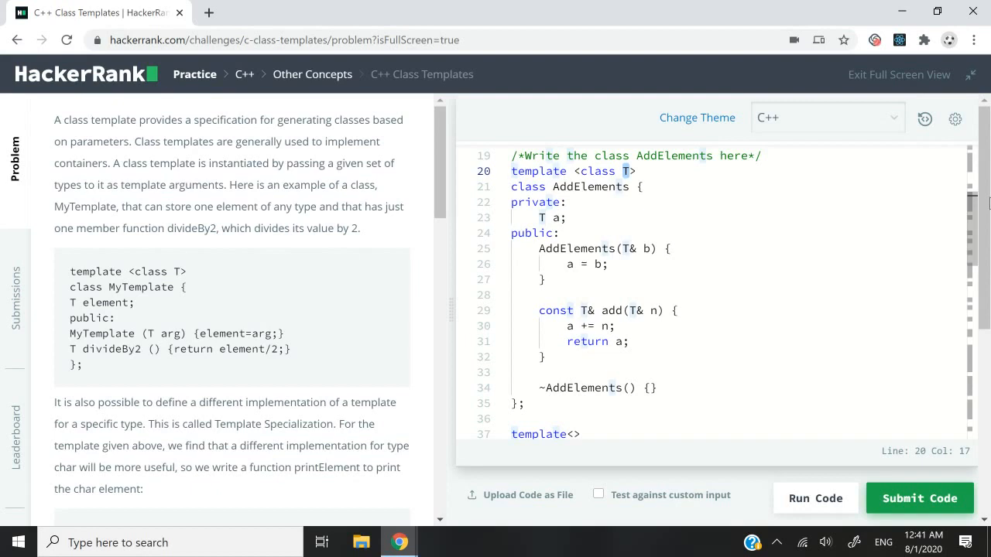
scroll("down", 3)
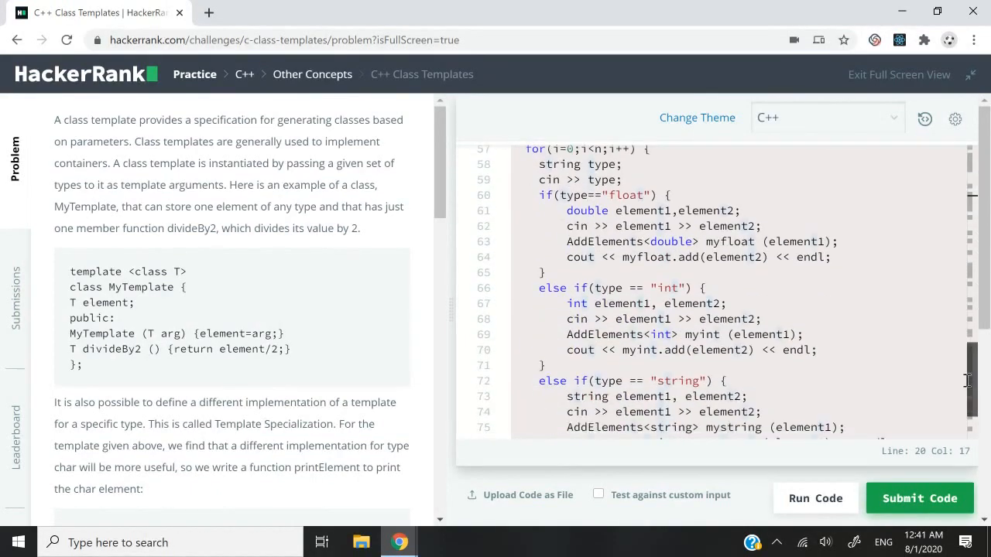
scroll("up", 3)
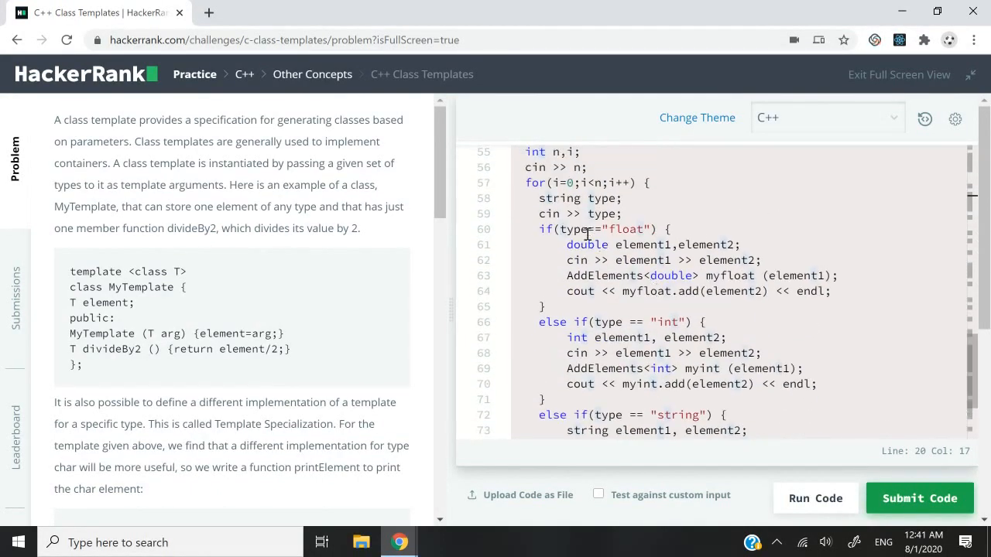
left_click(750, 275)
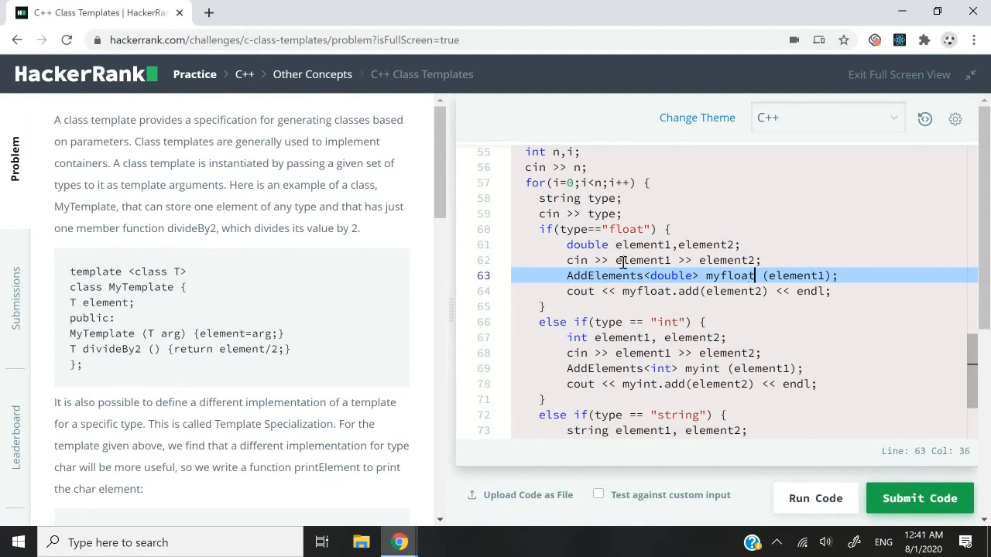
left_click(643, 276)
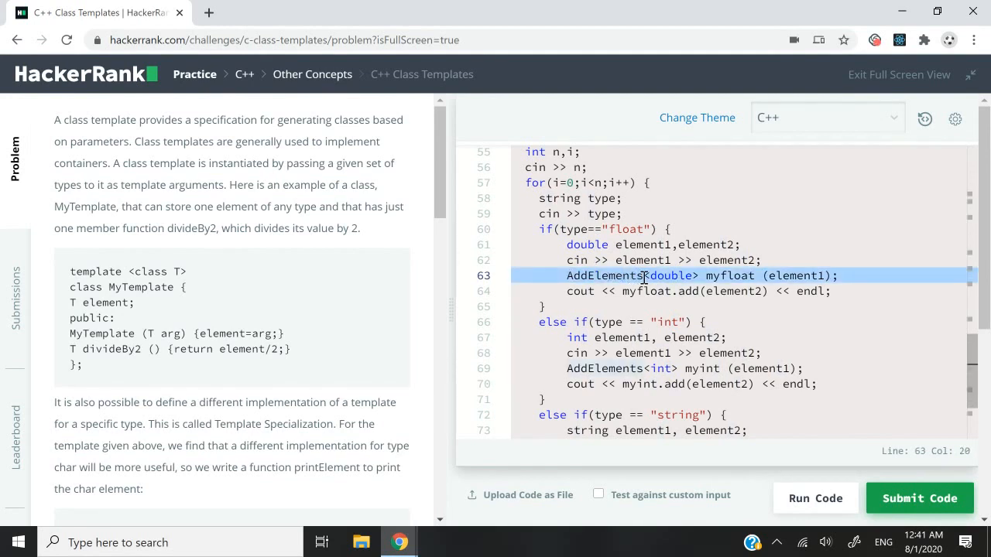
left_click(691, 276)
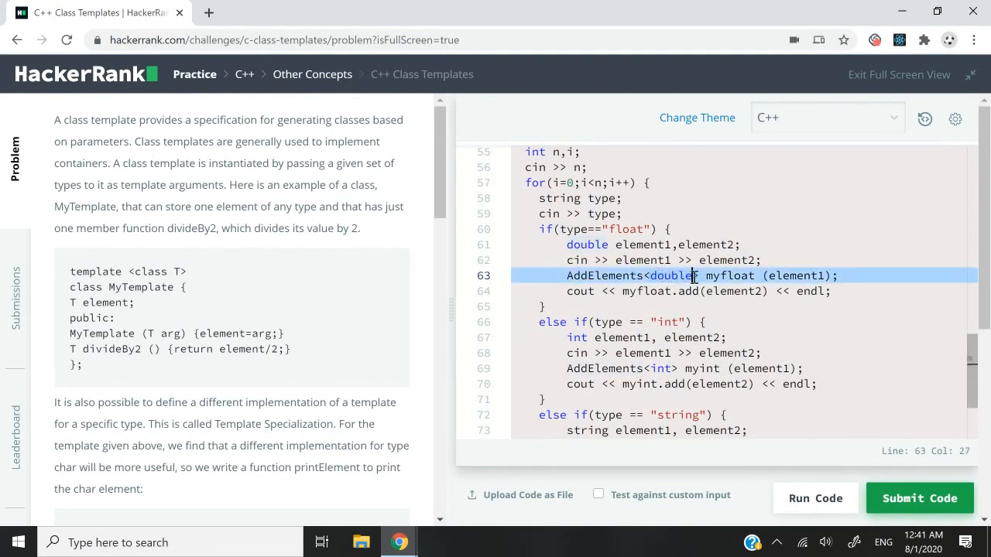
mouse_move(685, 283)
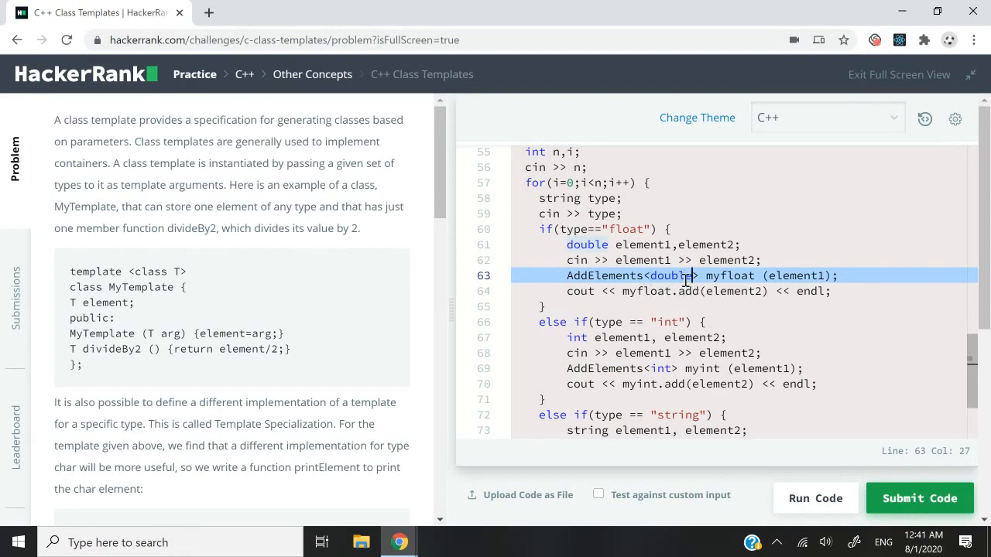
Explain the generic AddElements member variable T a and its return a statement.
scroll("up", 3)
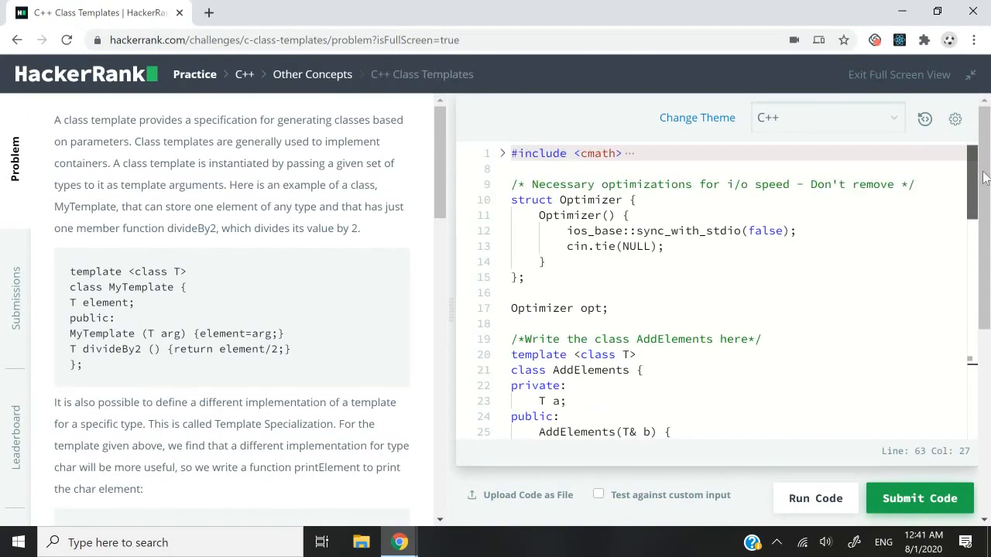
left_click(623, 355)
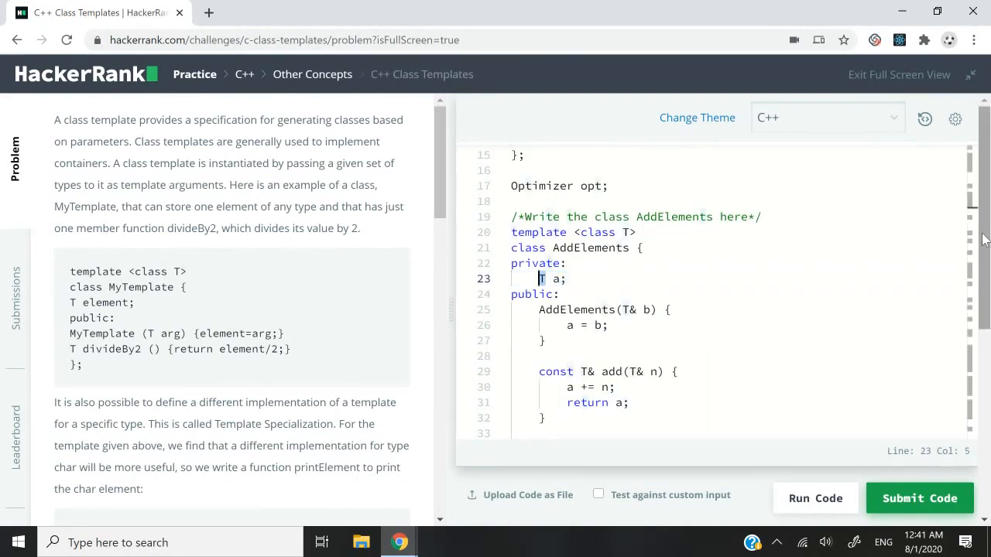
scroll("down", 3)
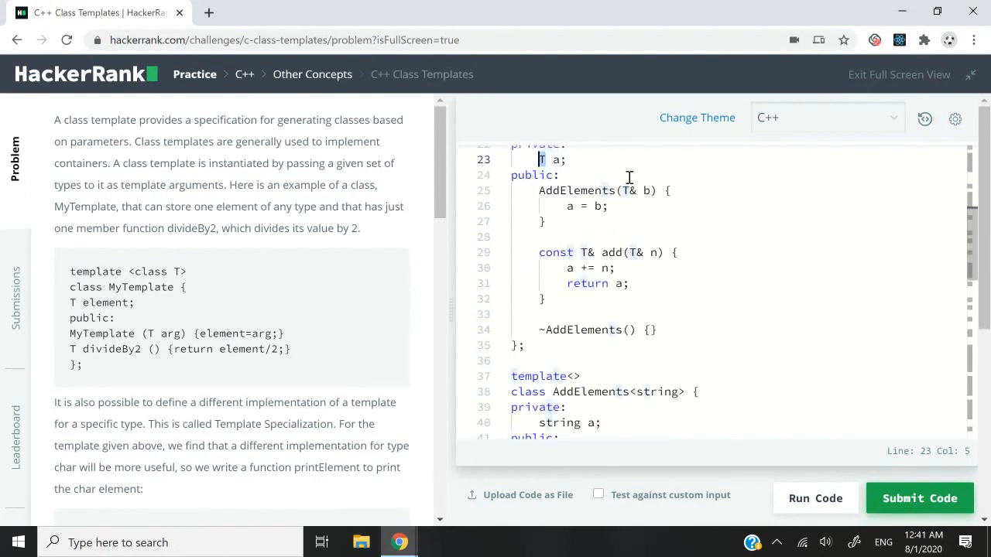
left_click(609, 206)
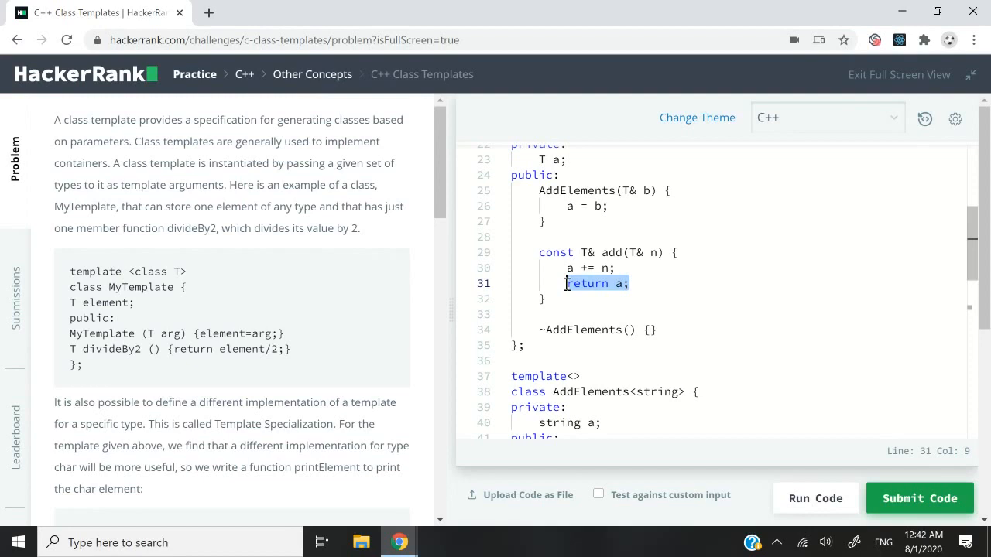
left_click(586, 253)
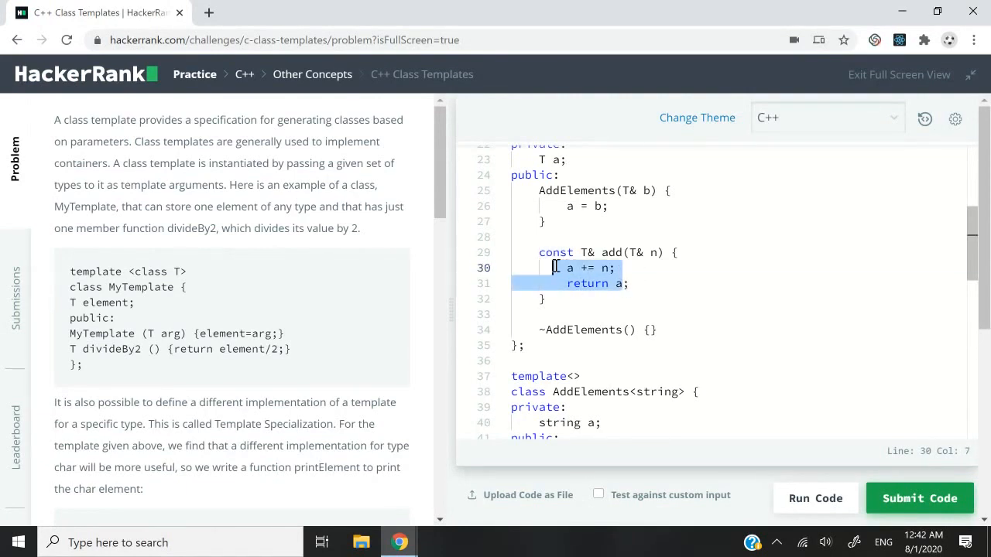
Explain the string specialization's string a member, a = b constructor and string& parameter, then submit.
scroll("up", 3)
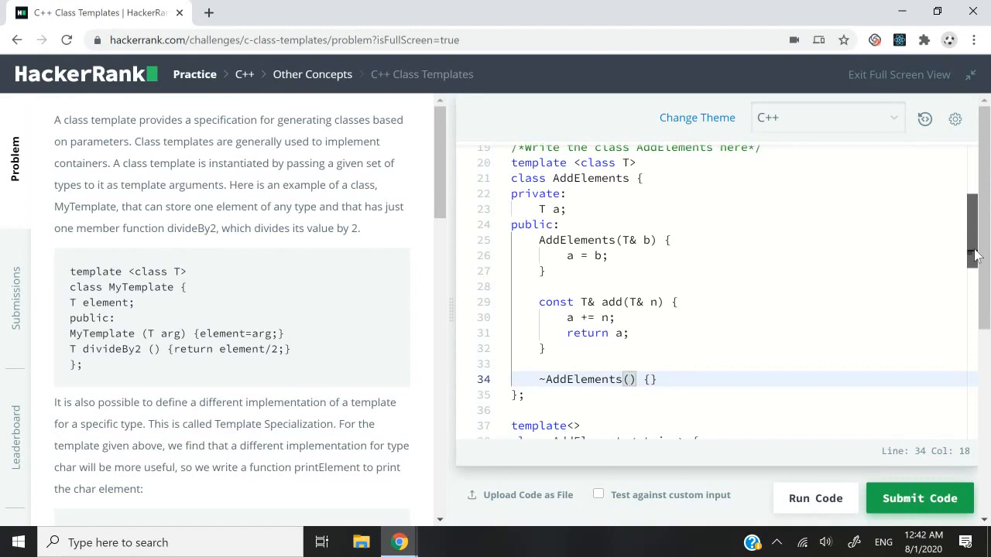
scroll("down", 3)
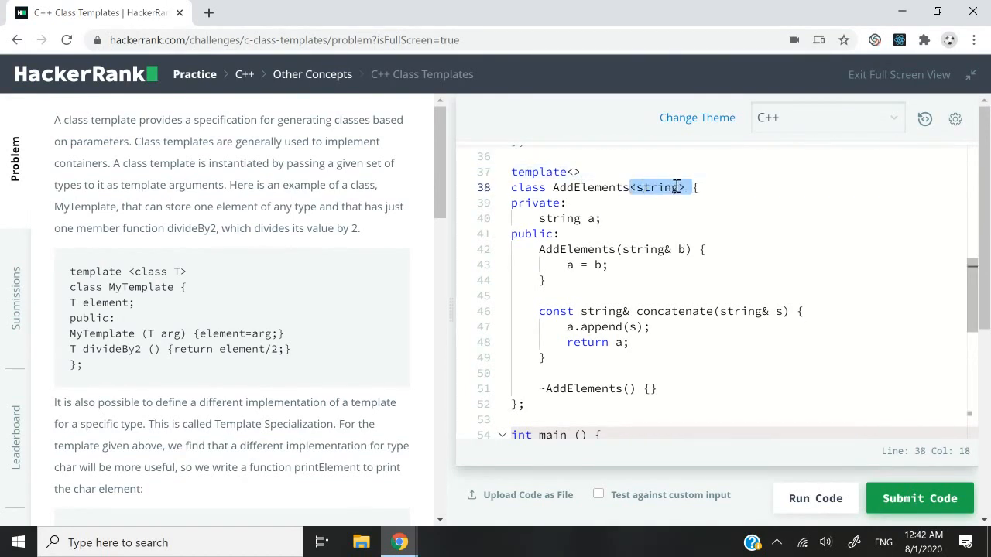
left_click(620, 218)
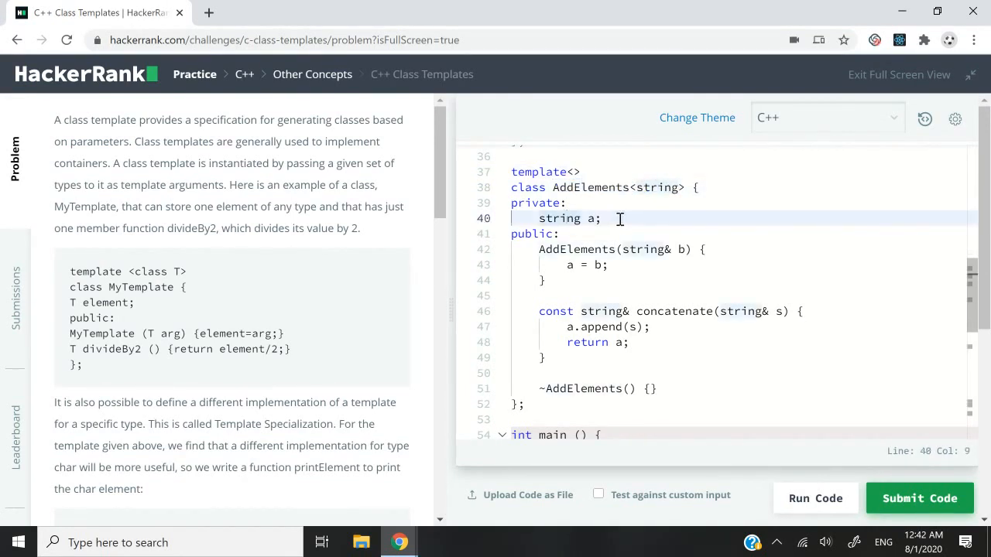
double_click(559, 218)
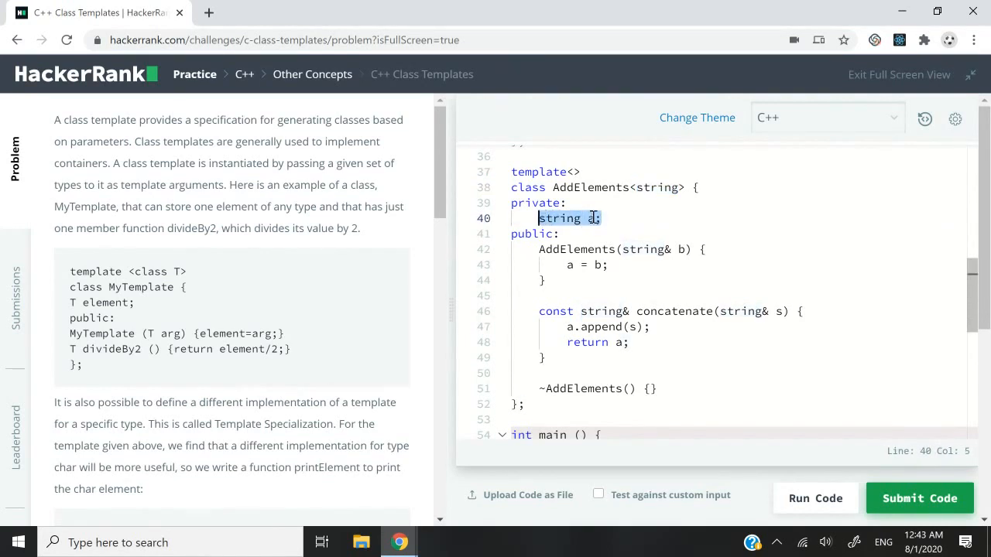
left_click(544, 281)
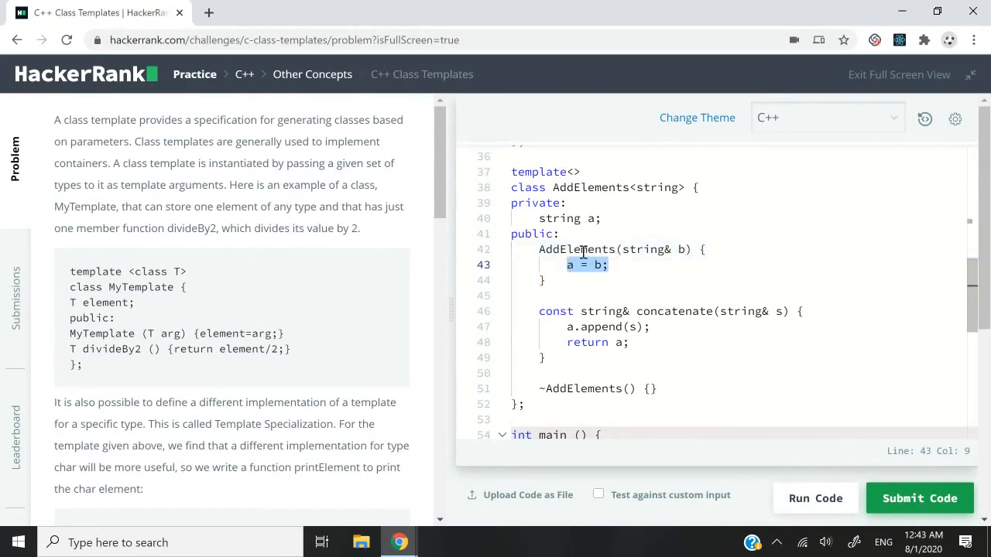
double_click(673, 311)
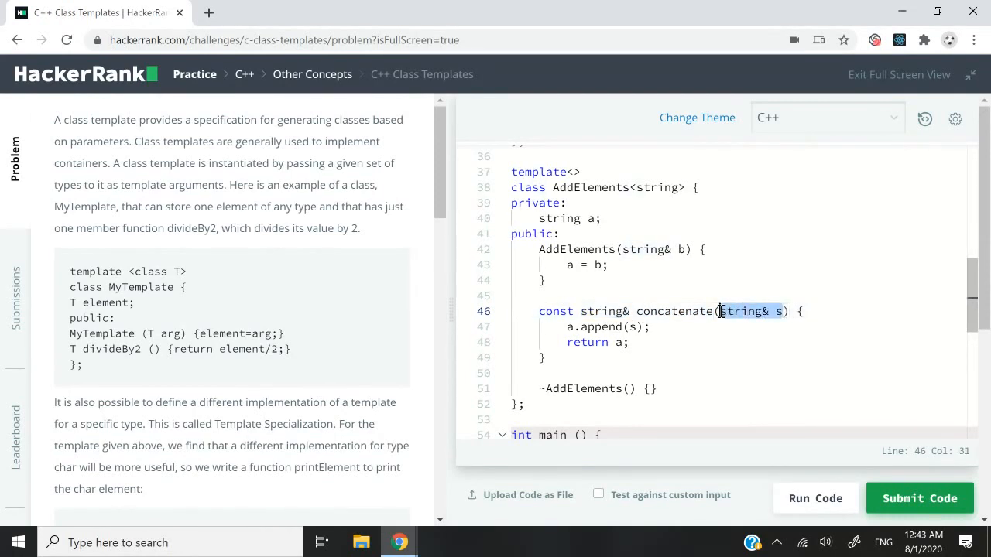
left_click(569, 326)
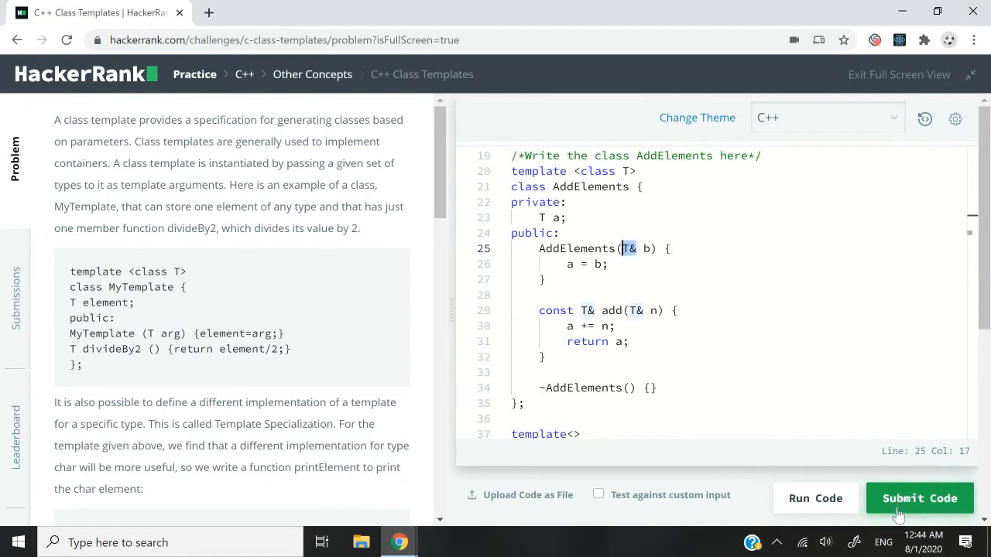
left_click(919, 498)
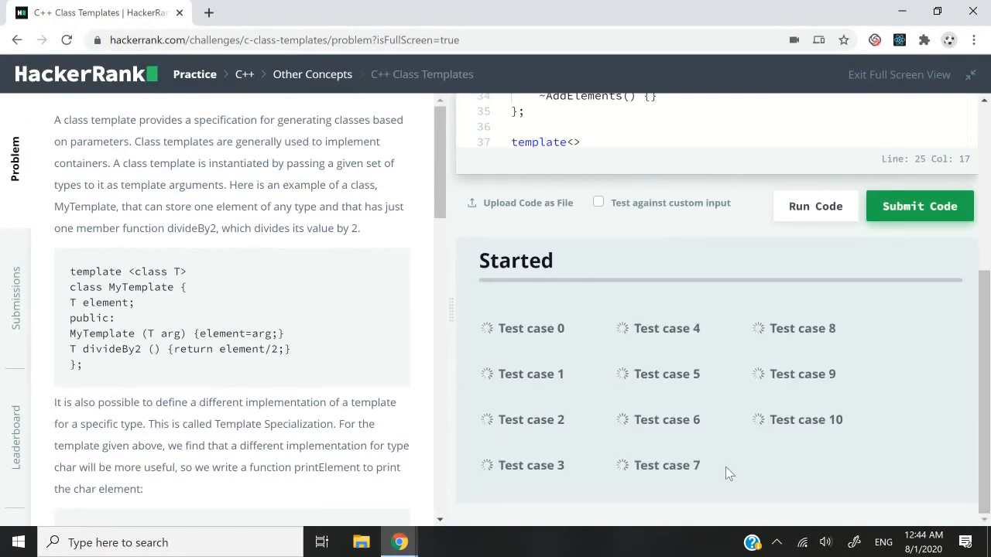
left_click(815, 206)
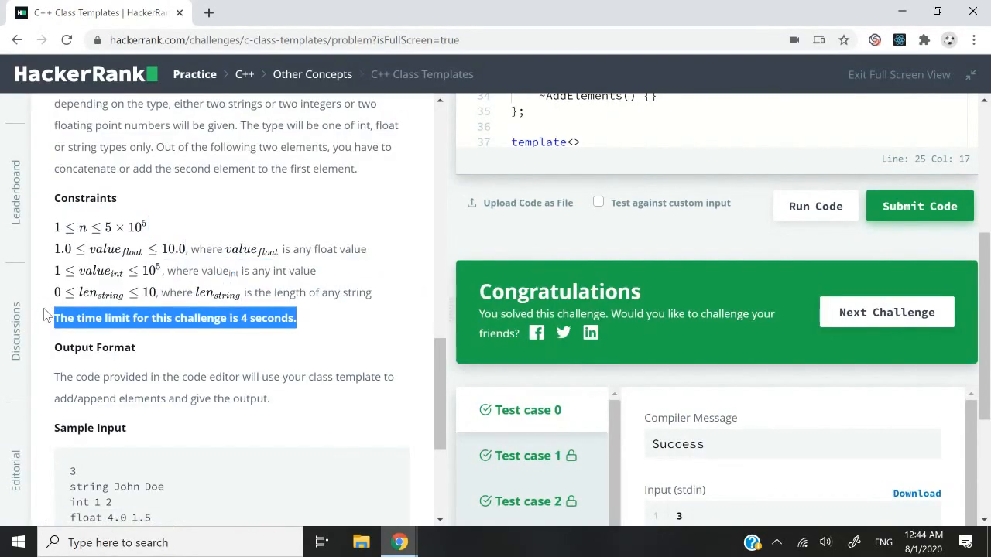
mouse_move(328, 329)
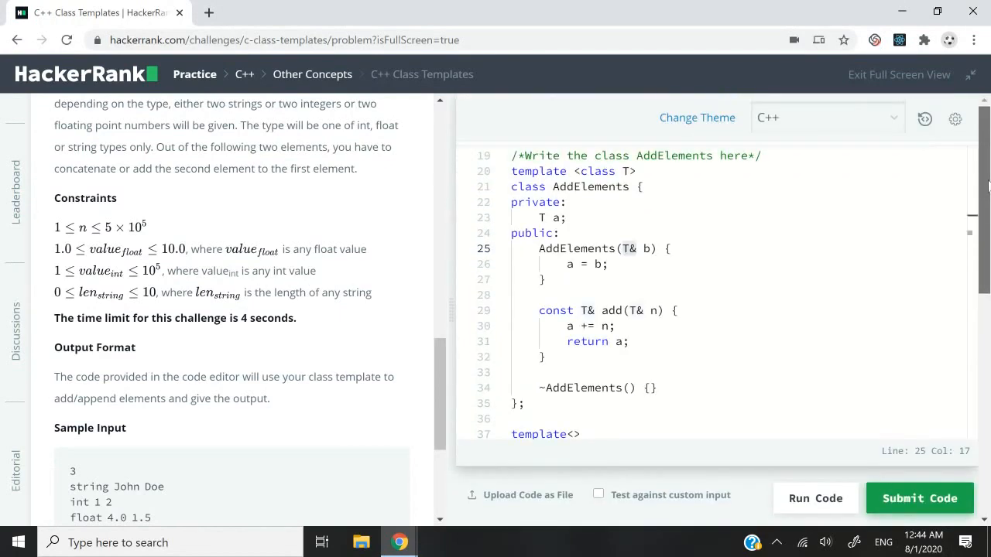
left_click(918, 497)
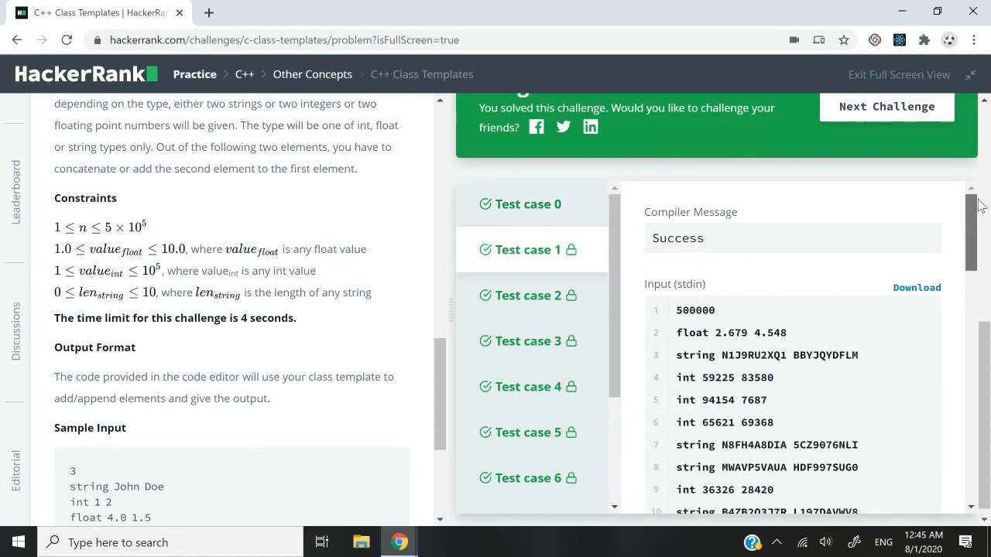
mouse_move(716, 317)
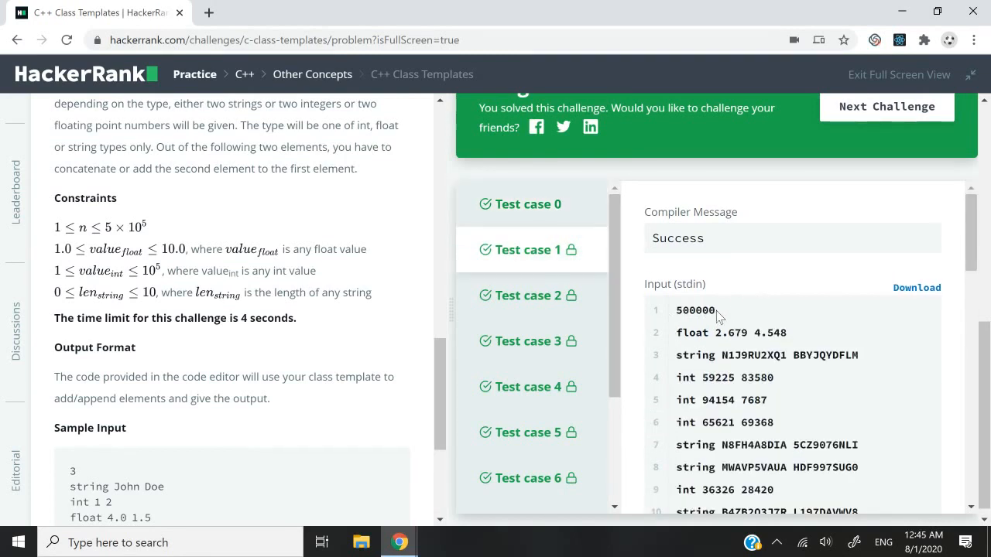
double_click(694, 310)
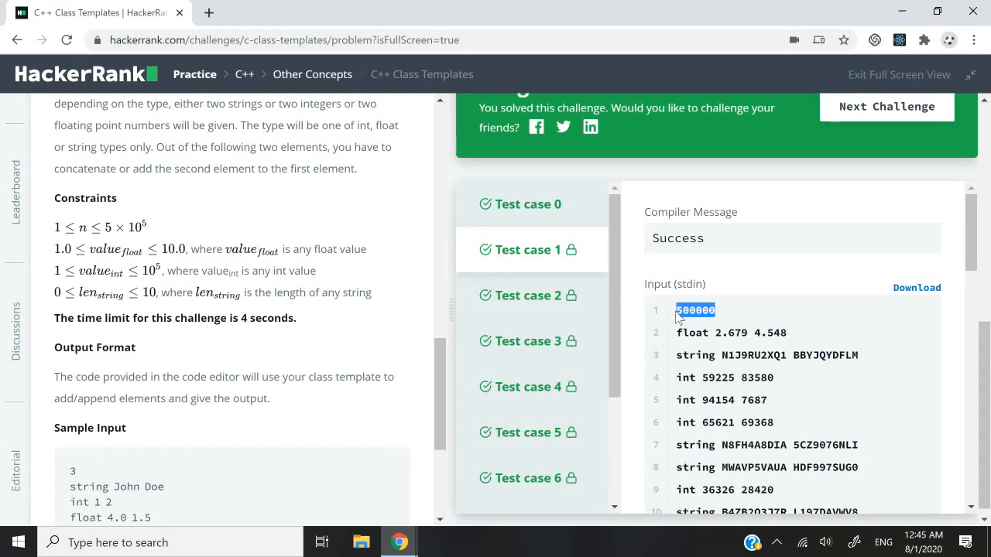
mouse_move(710, 332)
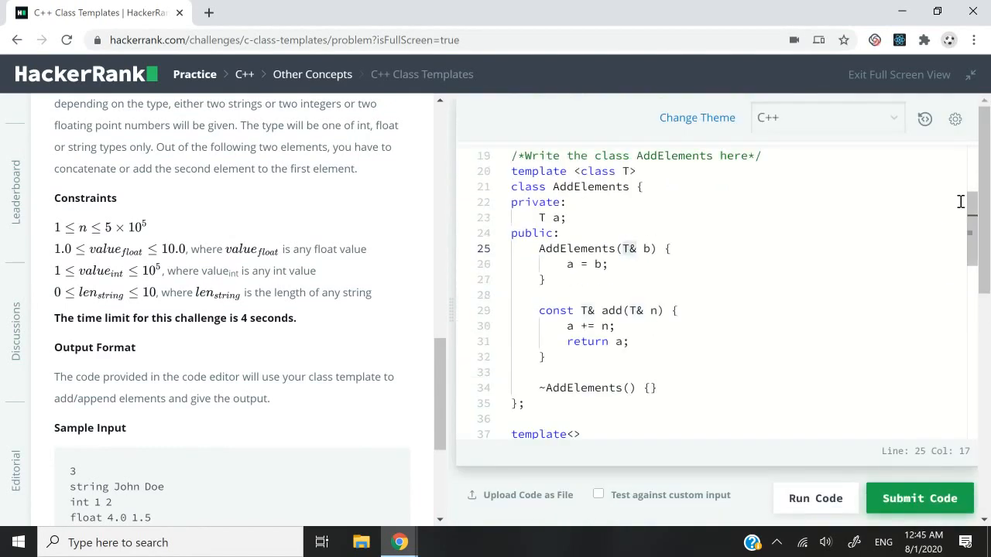
scroll("up", 3)
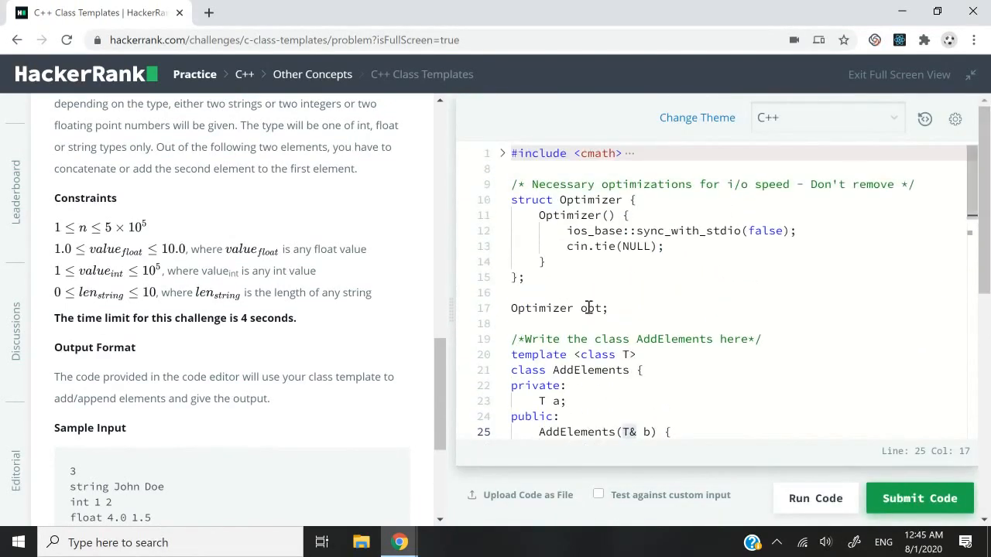